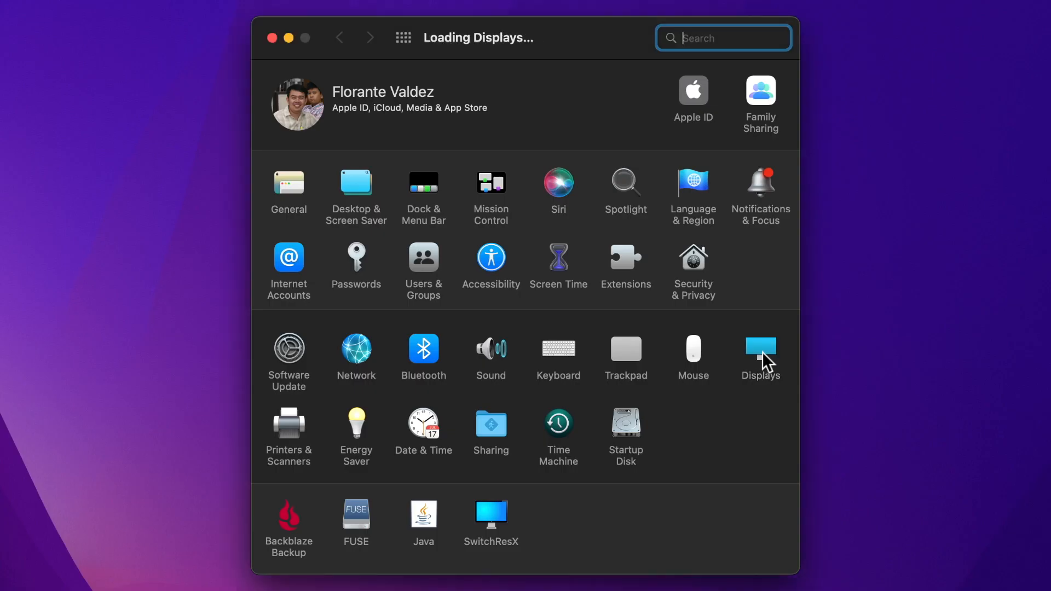
Show the Displays settings for the built-in iMac display
click(760, 352)
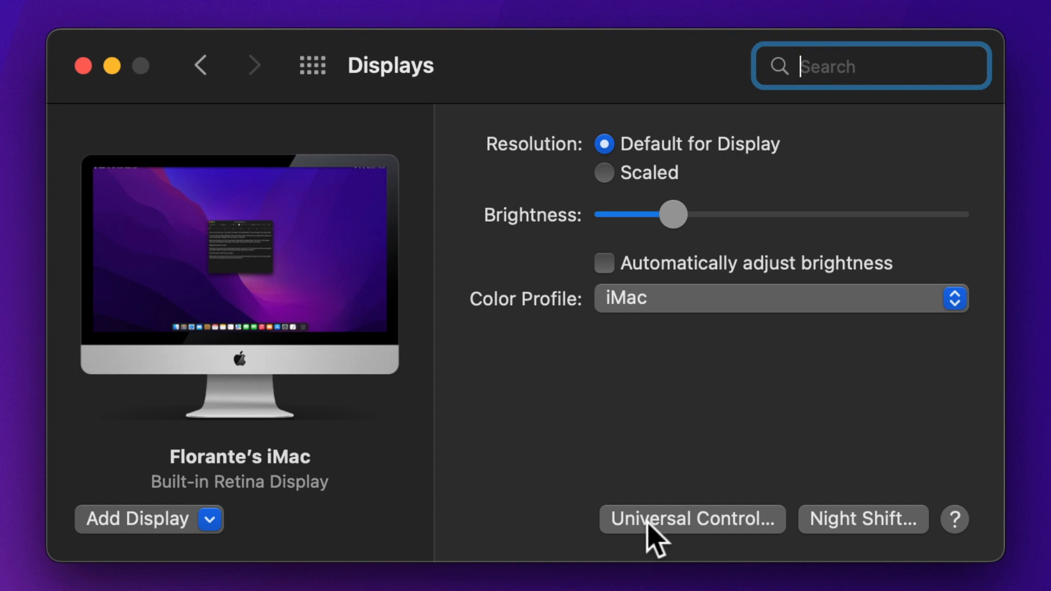
In Universal Control, enable moving between nearby Macs/iPads, pushing through display edges, and automatic reconnection
click(691, 519)
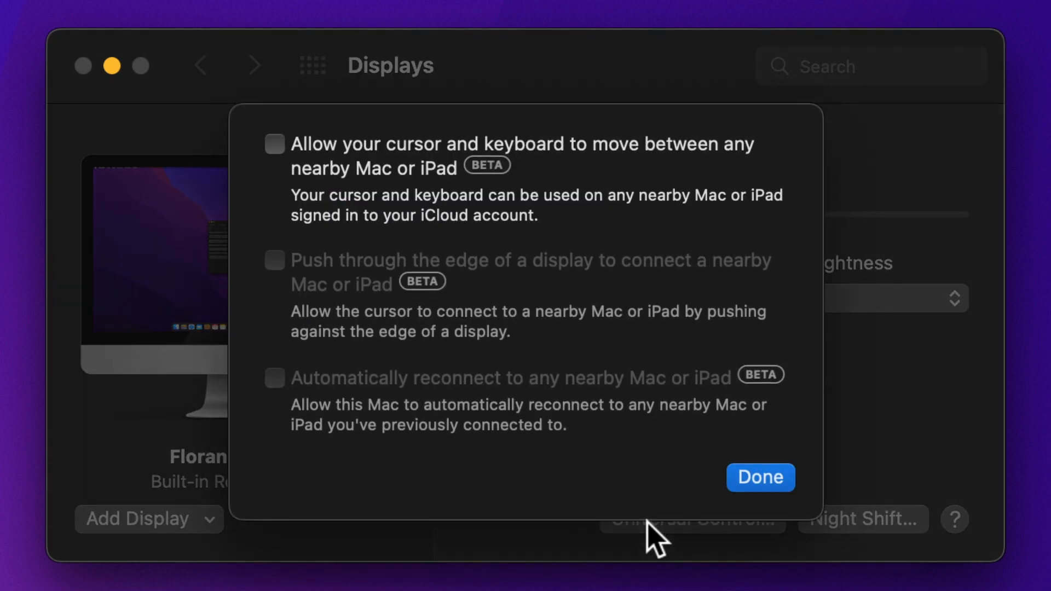
mouse_move(681, 543)
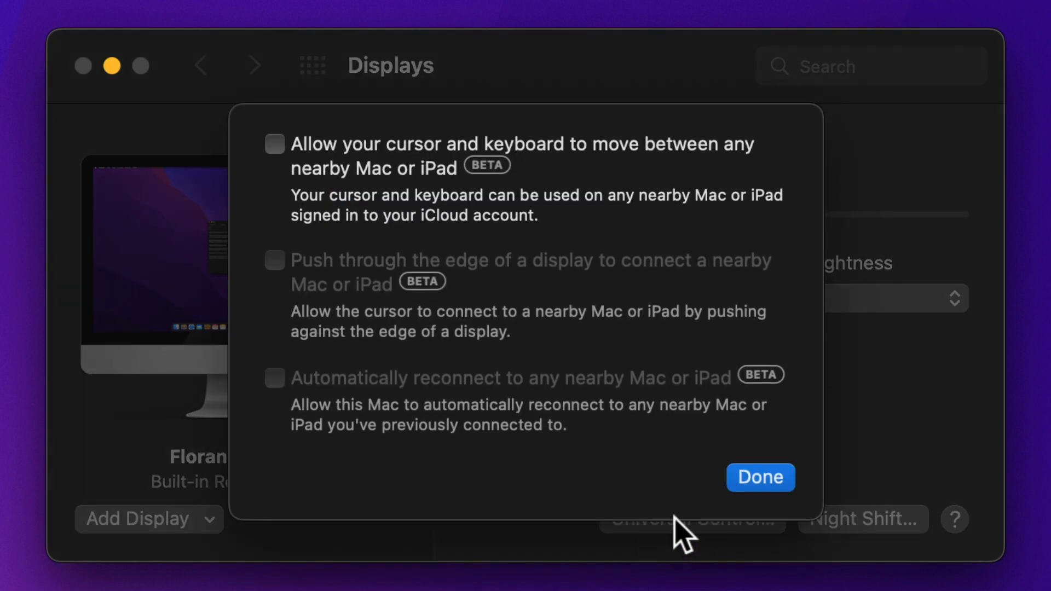
mouse_move(431, 276)
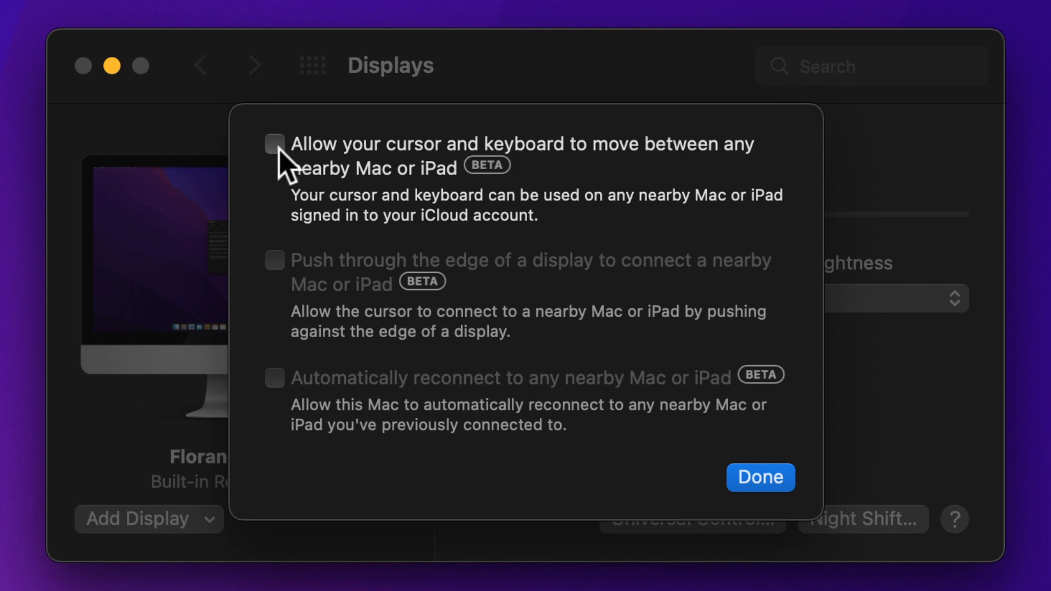
click(274, 145)
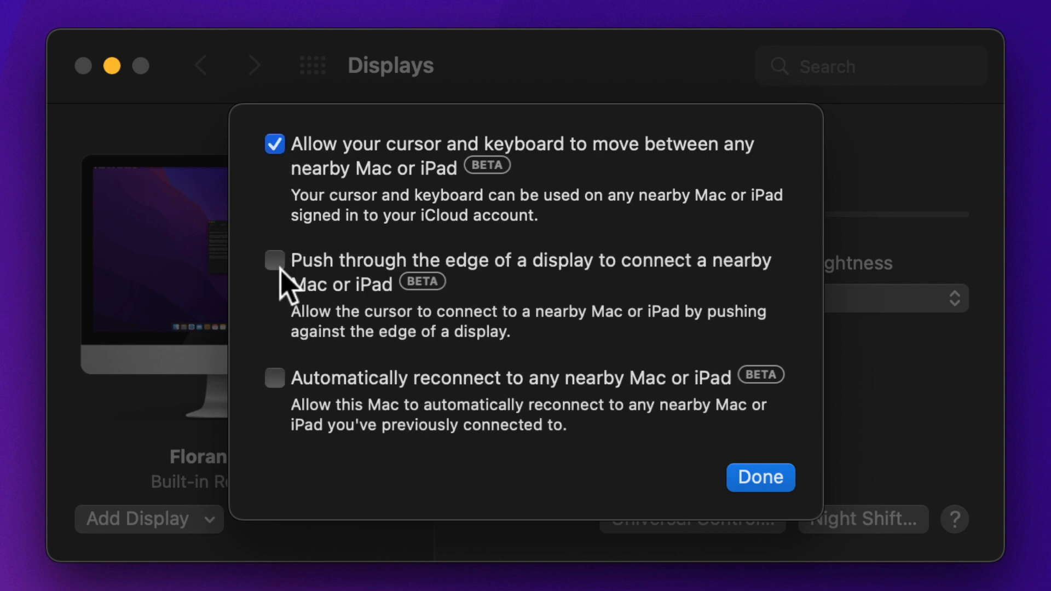
click(274, 261)
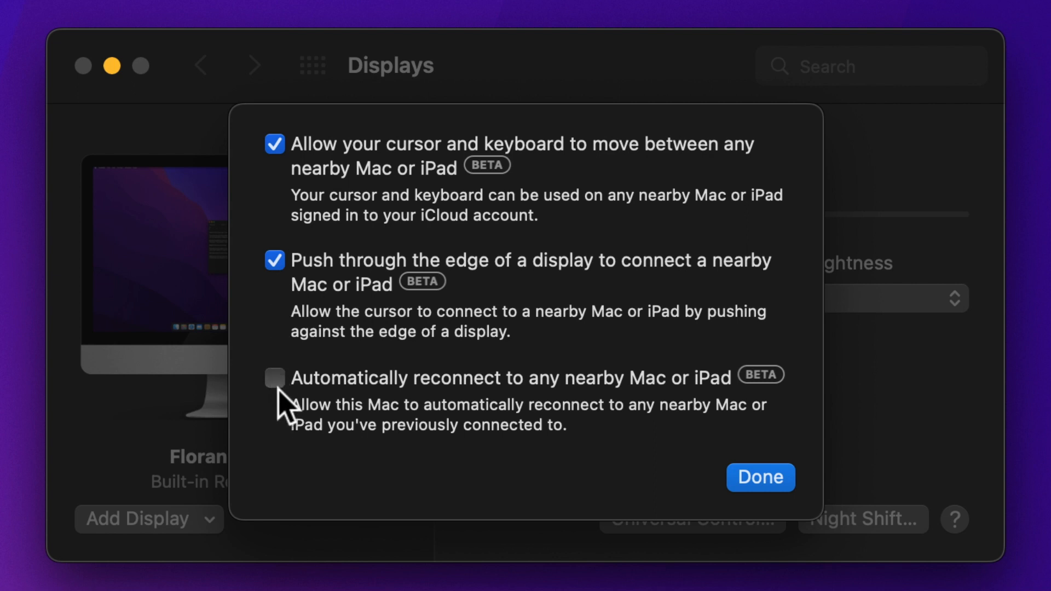
click(274, 378)
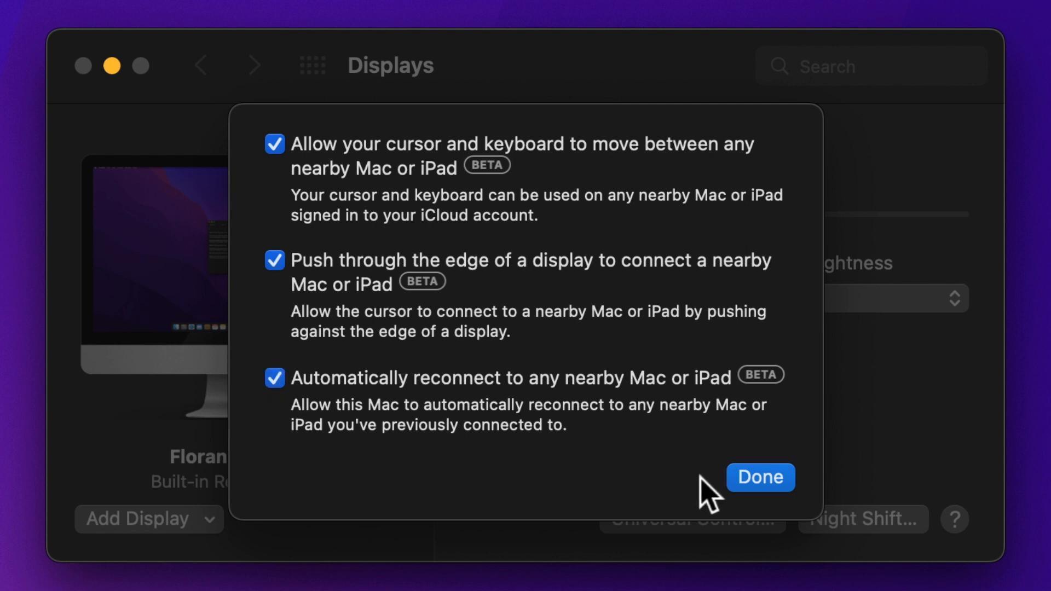